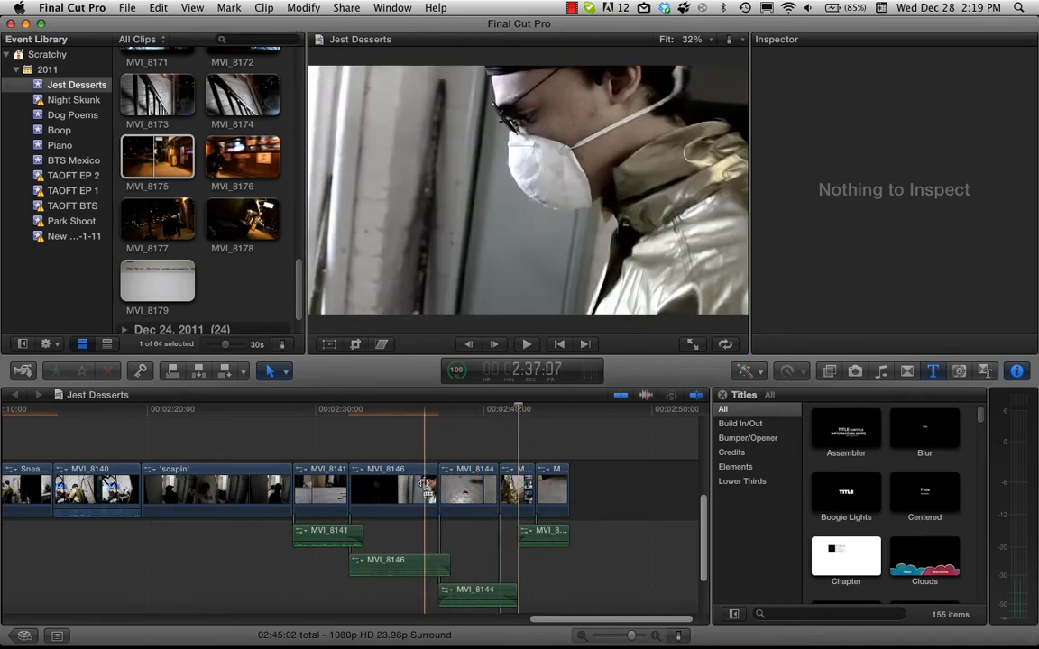
- Skim the timeline footage and select the MVI_8146 clip
{"action": "left_click", "coordinate": [375, 429]}
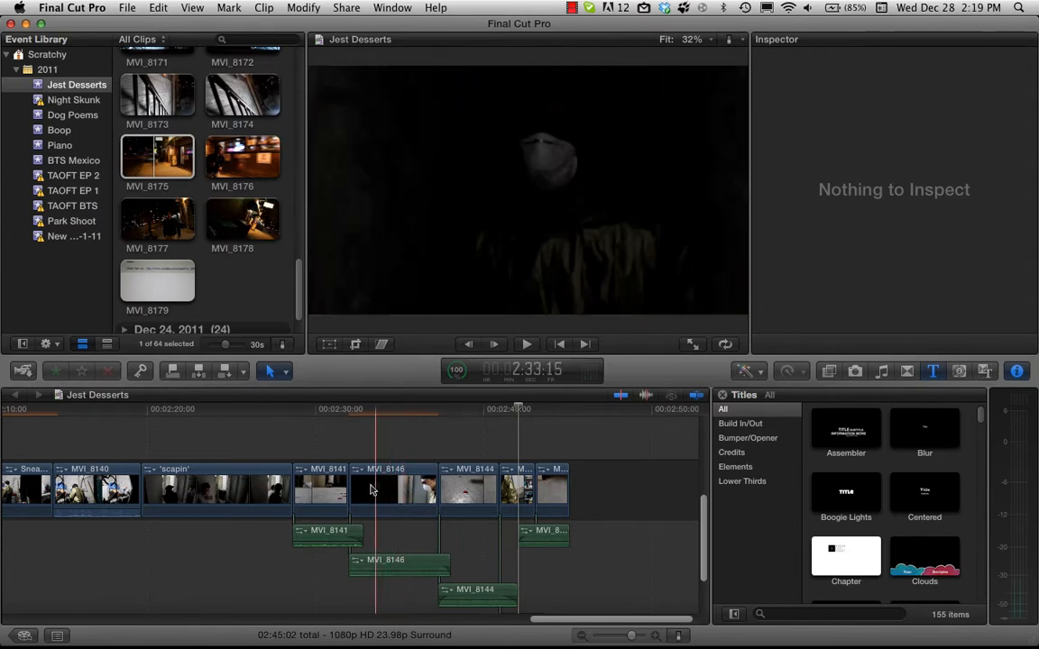
{"action": "left_click", "coordinate": [407, 487]}
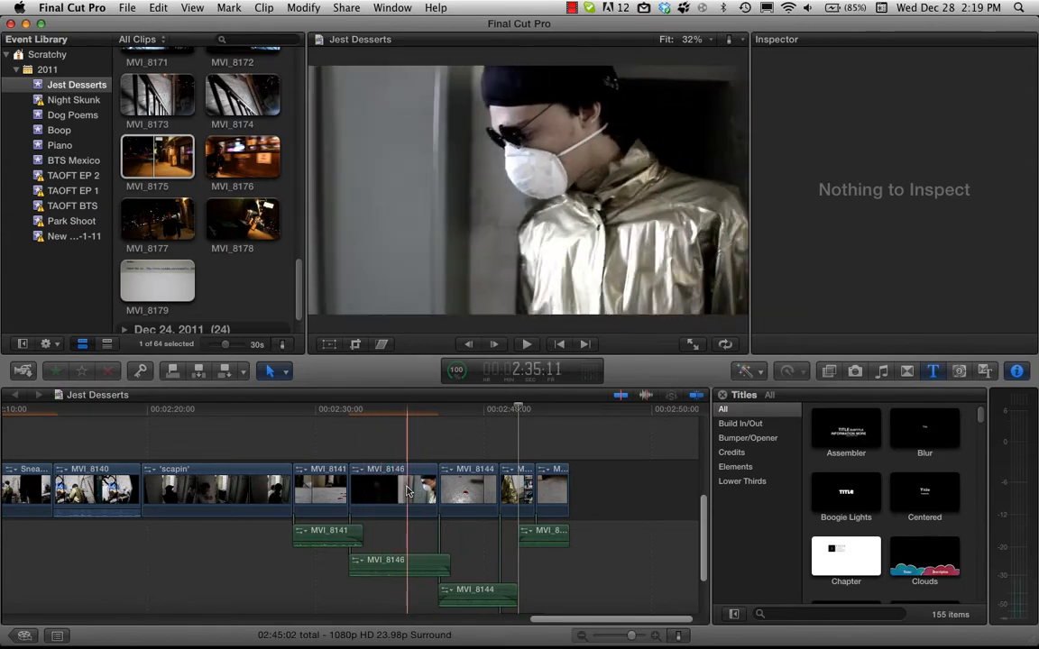
{"action": "left_click", "coordinate": [393, 490]}
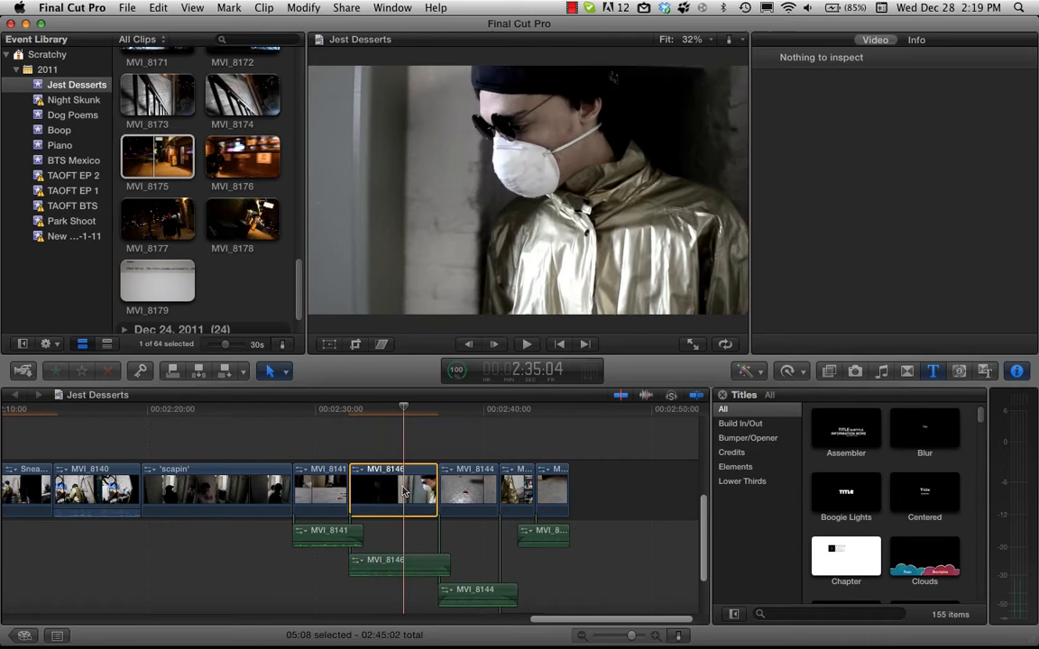
- In the Video Inspector's Compositing section, keyframe MVI_8146's opacity from 99% down to 7.5%
{"action": "left_click", "coordinate": [393, 487]}
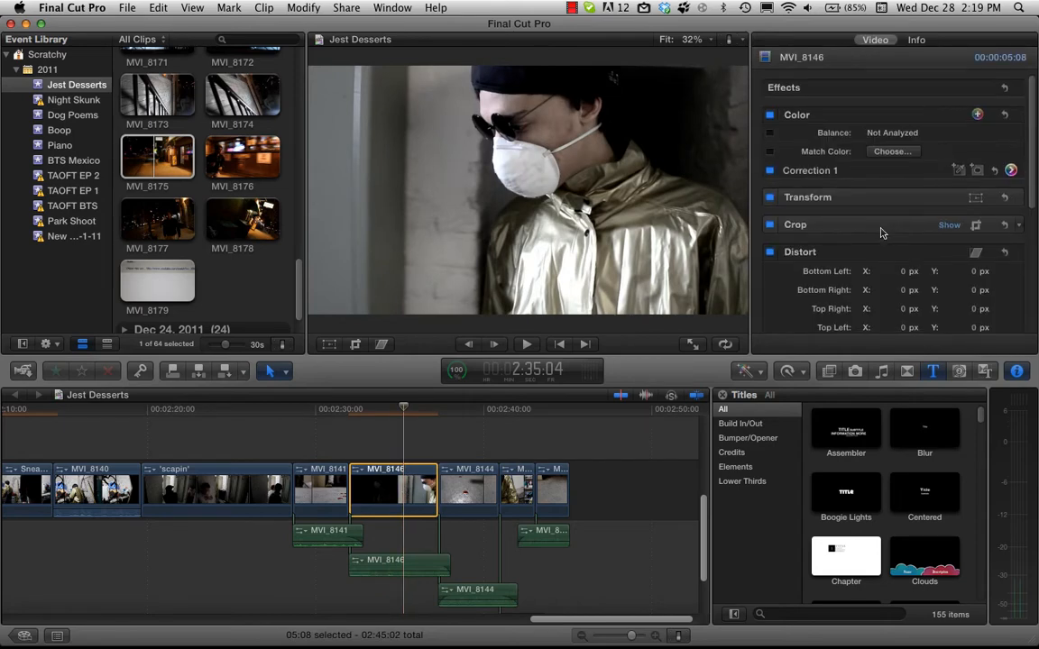
{"action": "scroll", "scroll_direction": "down", "scroll_amount": 3}
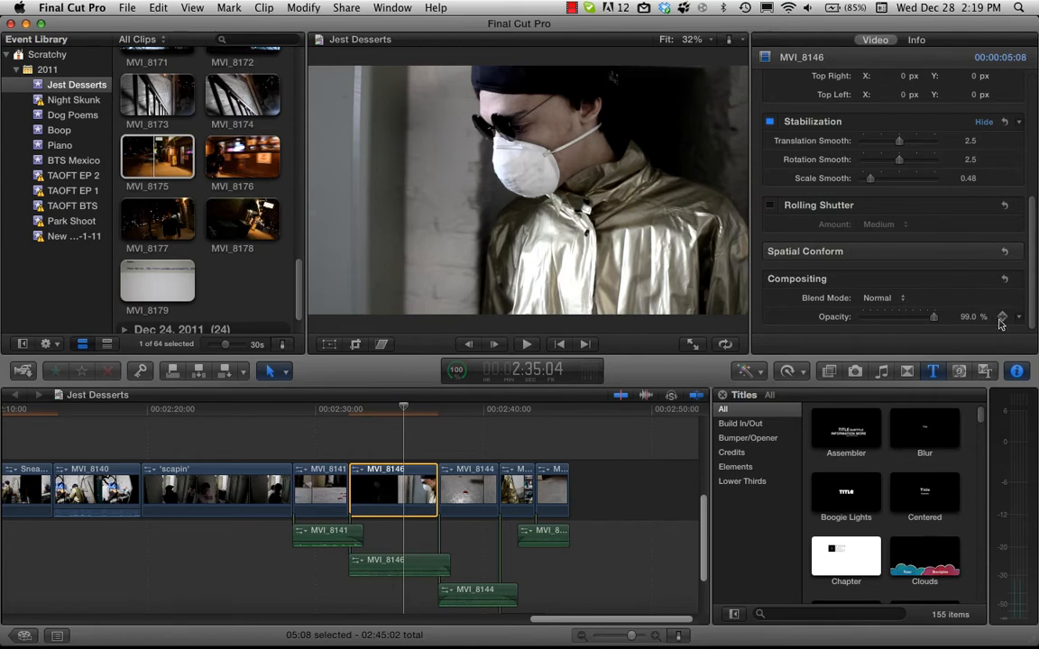
{"action": "mouse_move", "coordinate": [1001, 317]}
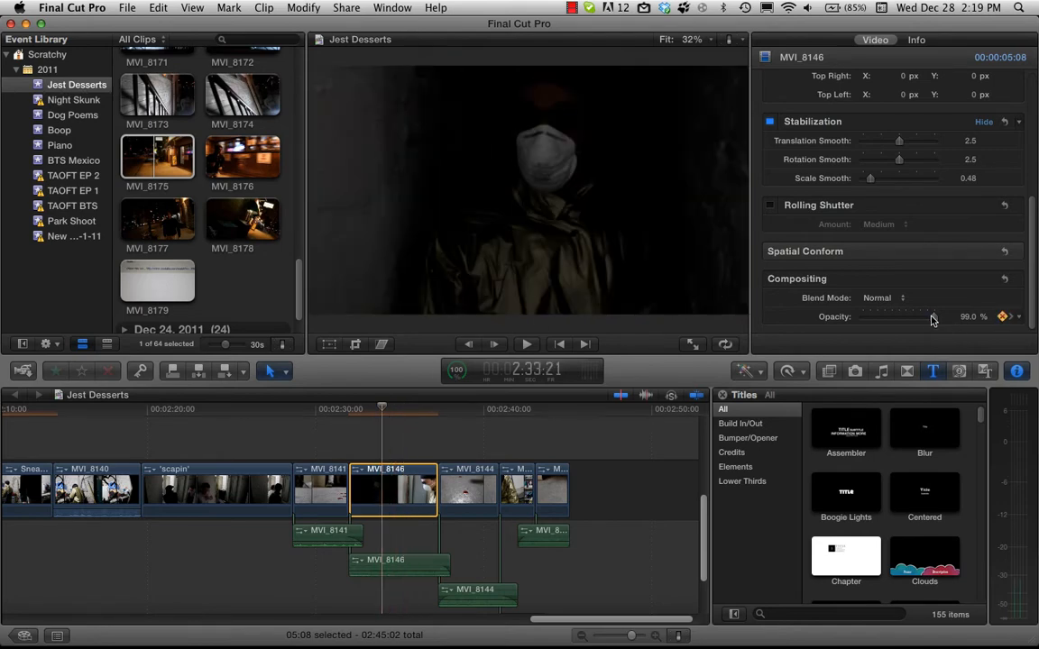
{"action": "left_click_drag", "start_coordinate": [934, 318], "coordinate": [869, 318]}
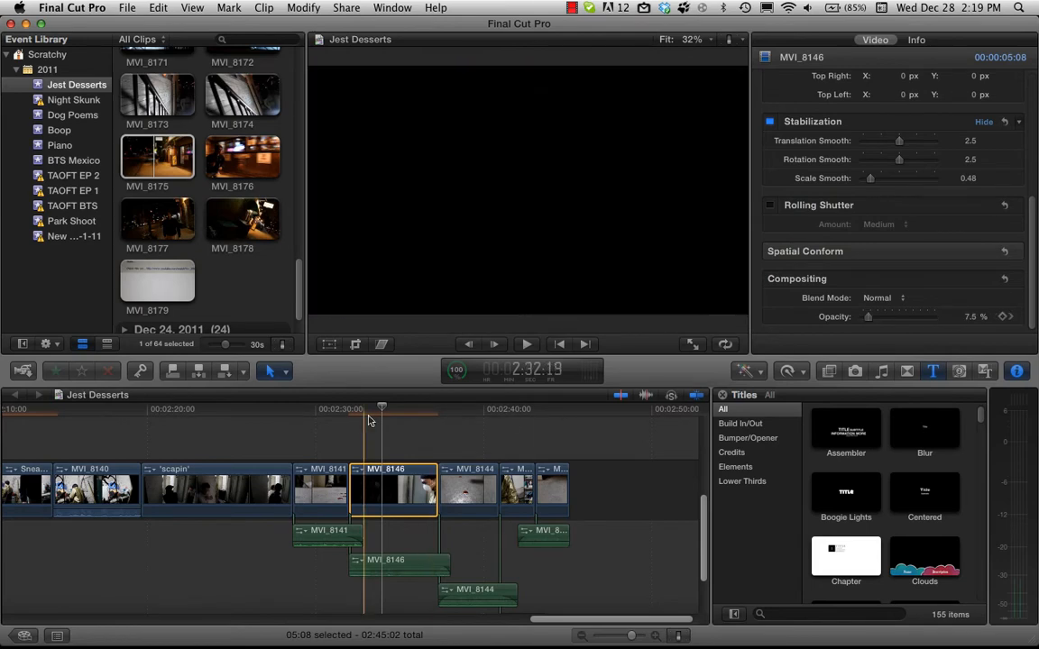
{"action": "left_click", "coordinate": [526, 343]}
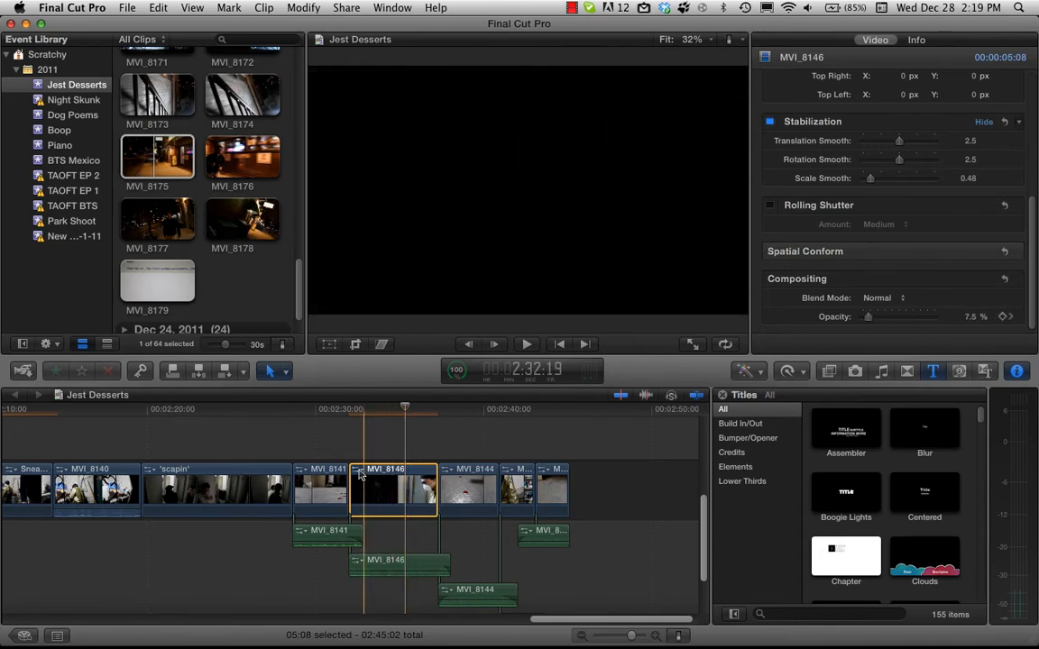
- Expand MVI_8146's video animation lanes via Show Video Animation
{"action": "right_click", "coordinate": [393, 487]}
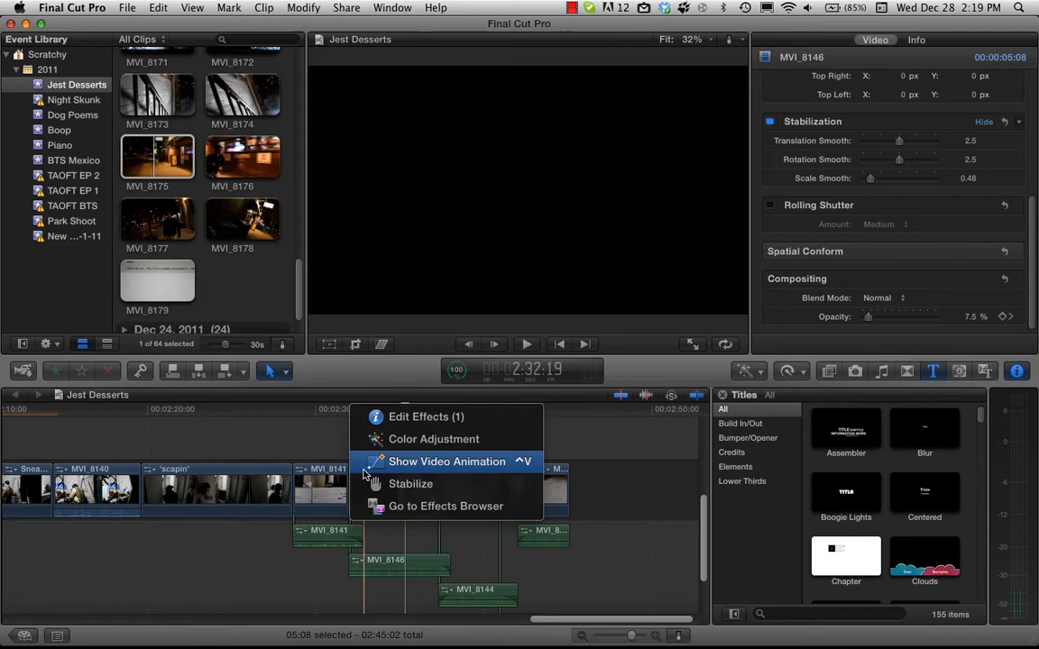
{"action": "mouse_move", "coordinate": [483, 468]}
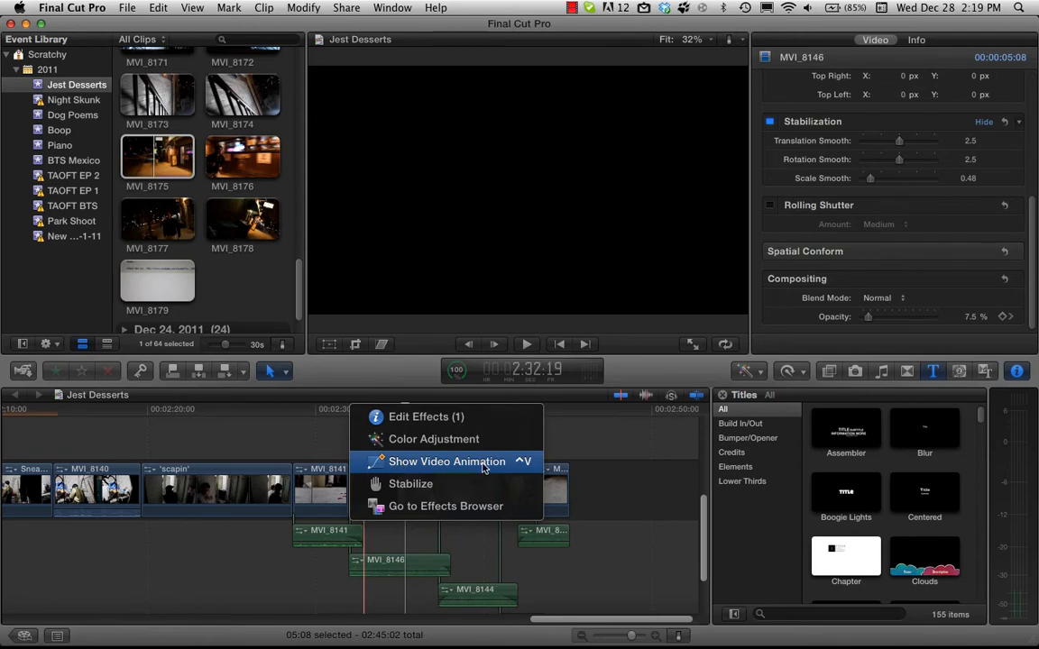
{"action": "left_click", "coordinate": [447, 461]}
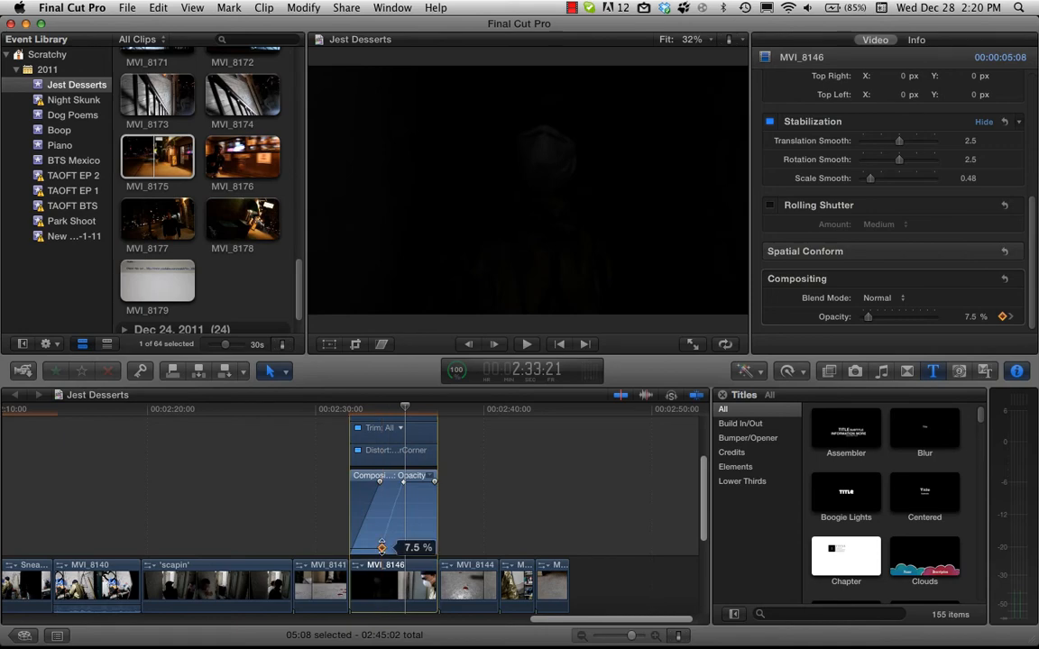
- Drag the Opacity lane keyframes to 99% and 0% to shape the fade, then review it
{"action": "left_click_drag", "start_coordinate": [382, 545], "coordinate": [383, 483]}
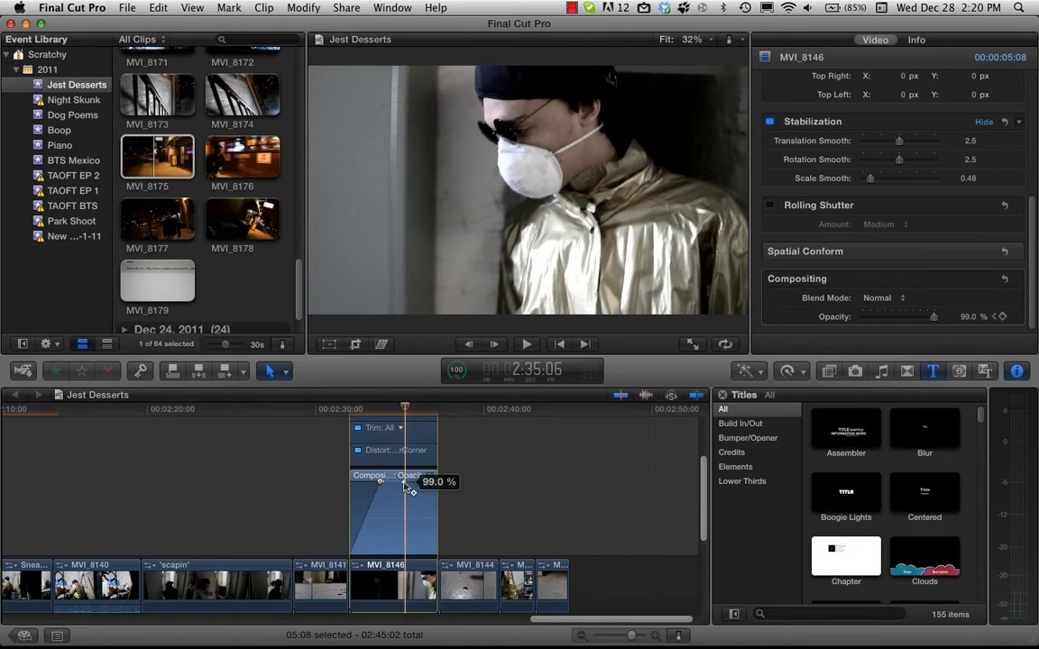
{"action": "left_click_drag", "start_coordinate": [404, 480], "coordinate": [383, 480]}
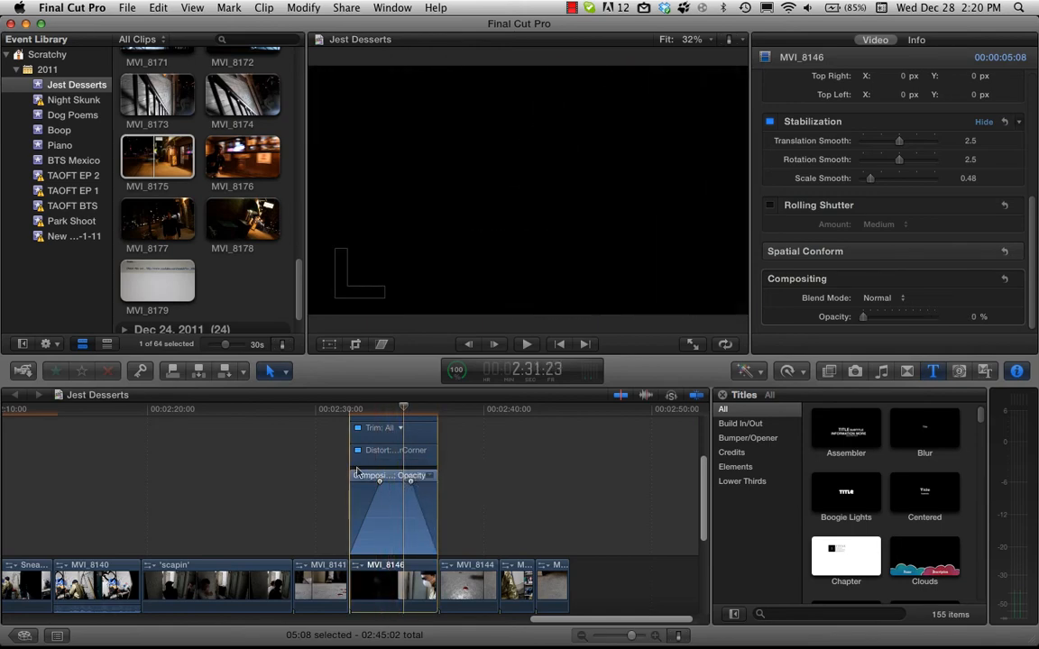
{"action": "left_click", "coordinate": [527, 343]}
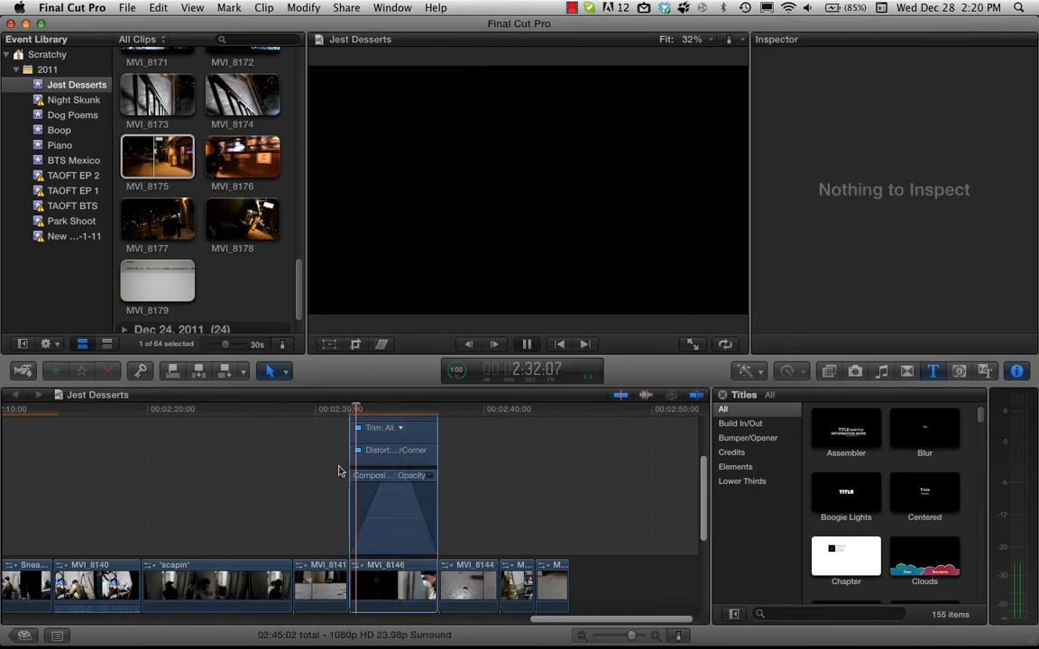